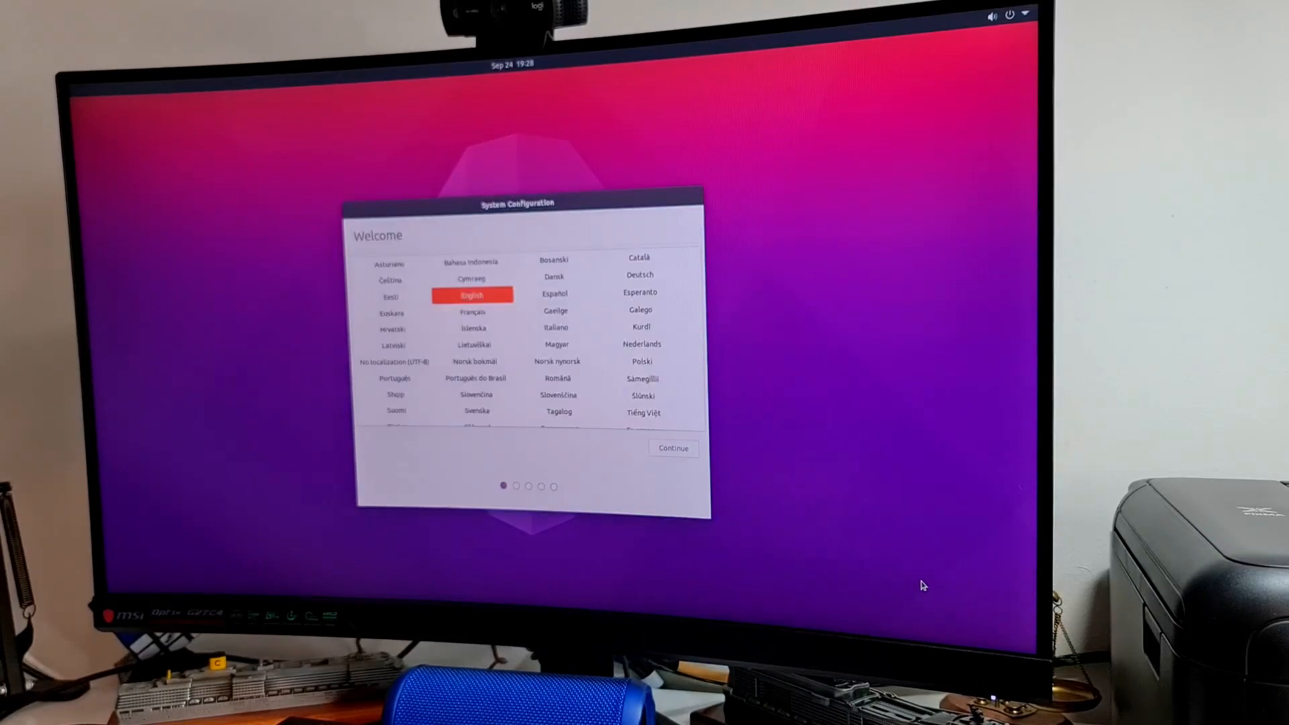
pyautogui.moveTo(875, 512)
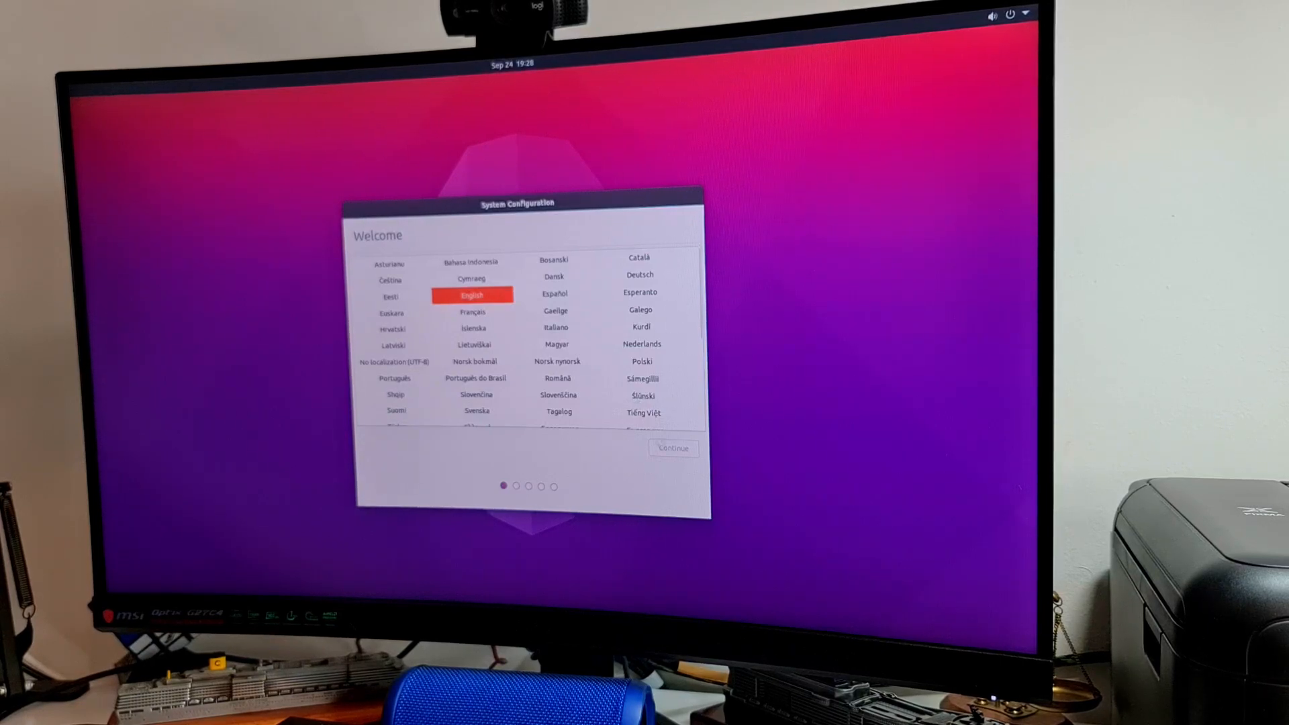
# Step: Confirm English as the system language on the Welcome page
pyautogui.click(673, 448)
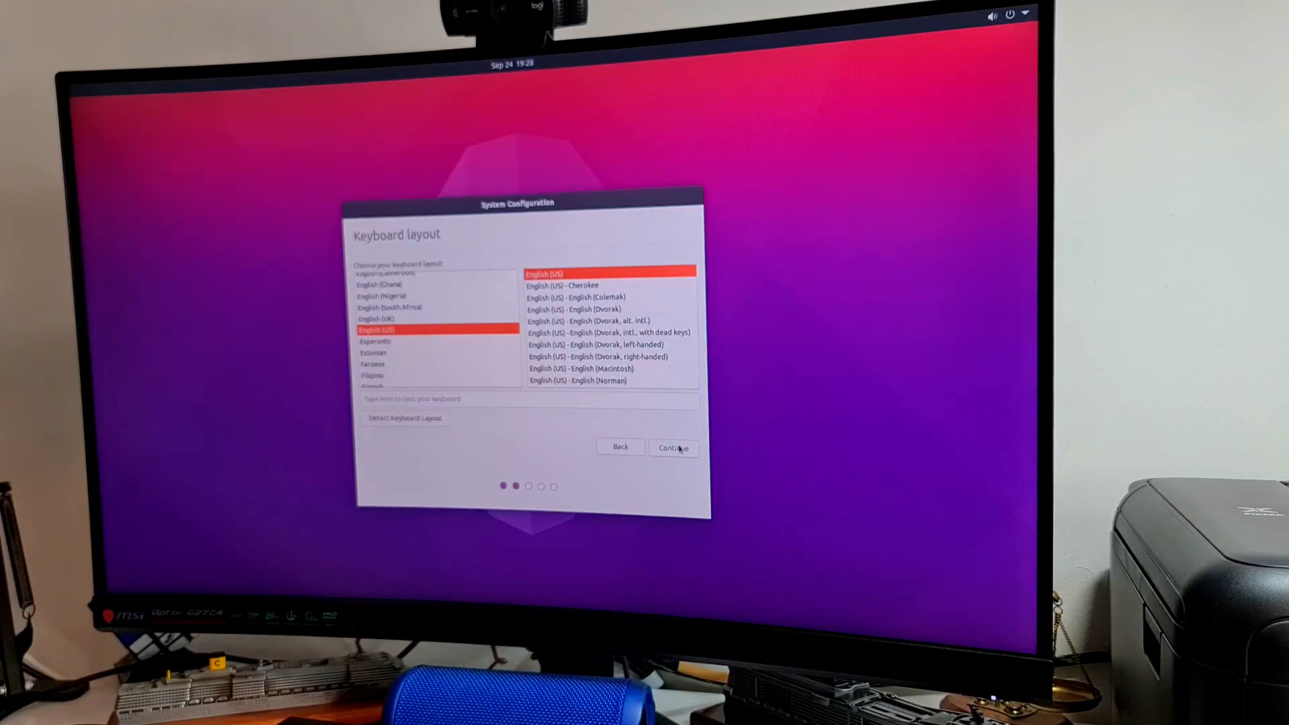
# Step: Keep the English (US) keyboard layout and connect to a wireless network
pyautogui.click(672, 448)
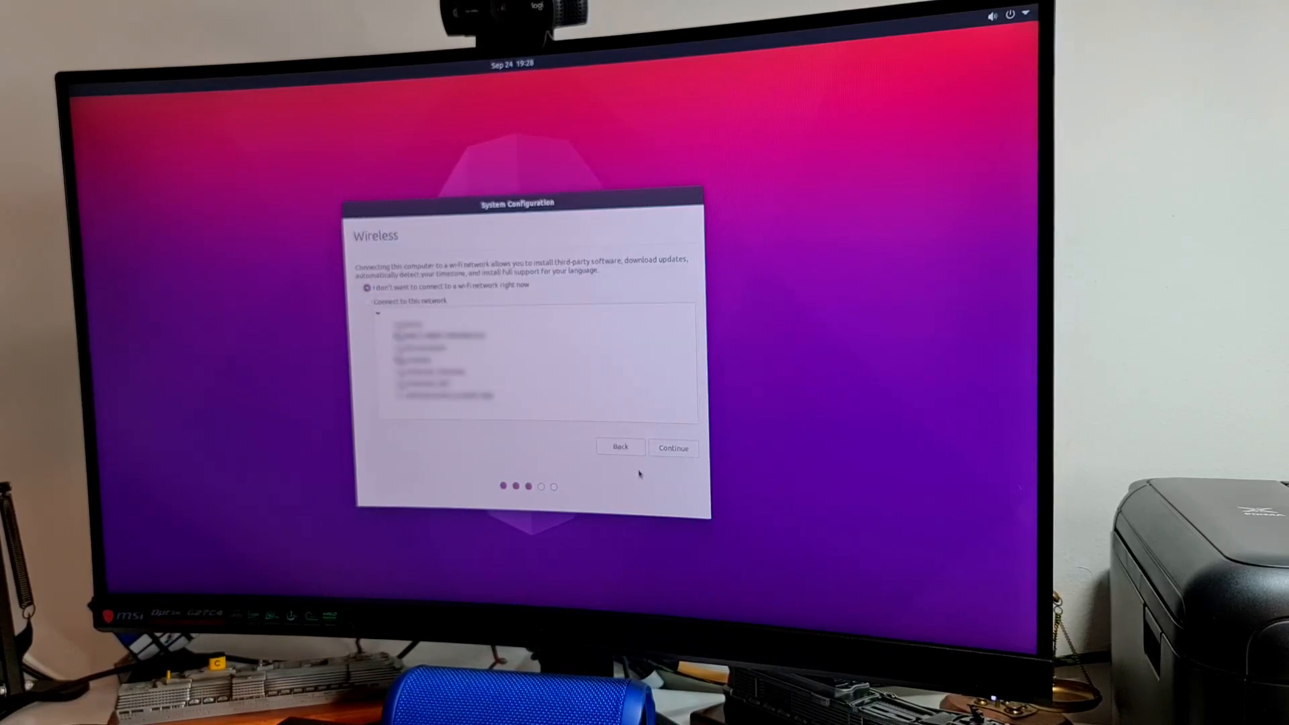
pyautogui.click(534, 359)
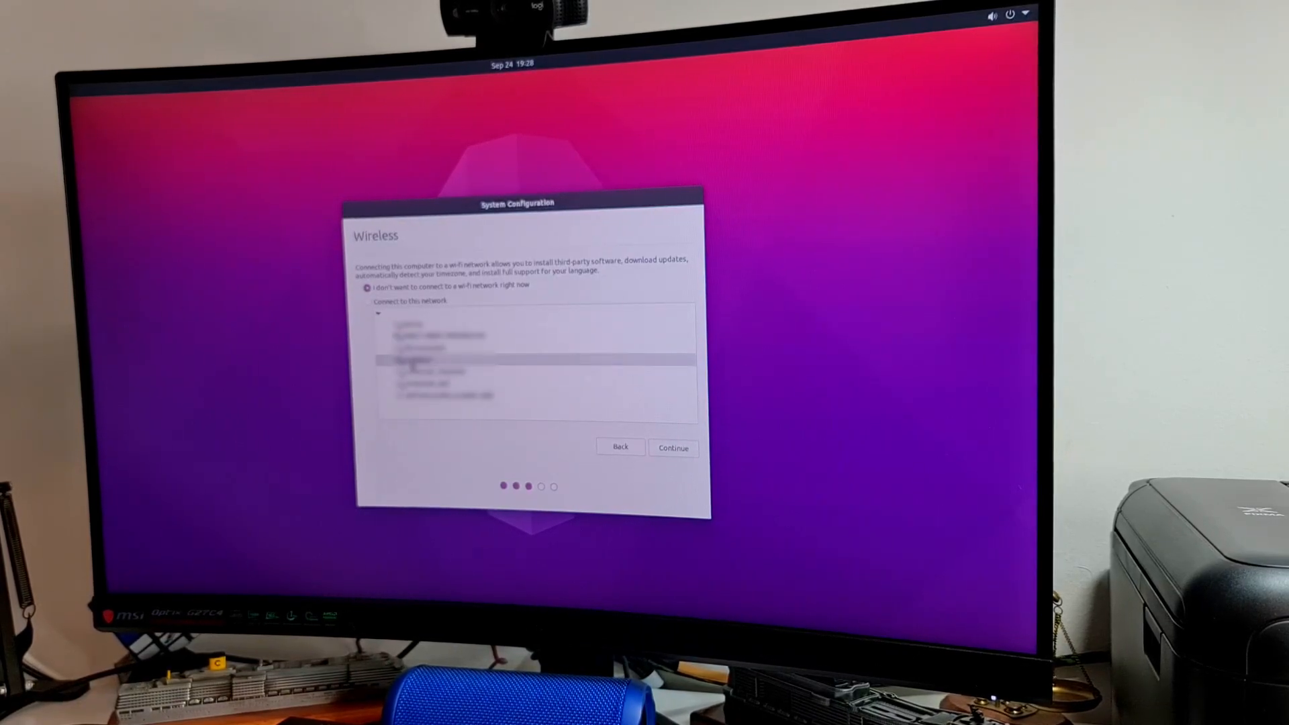
pyautogui.click(367, 301)
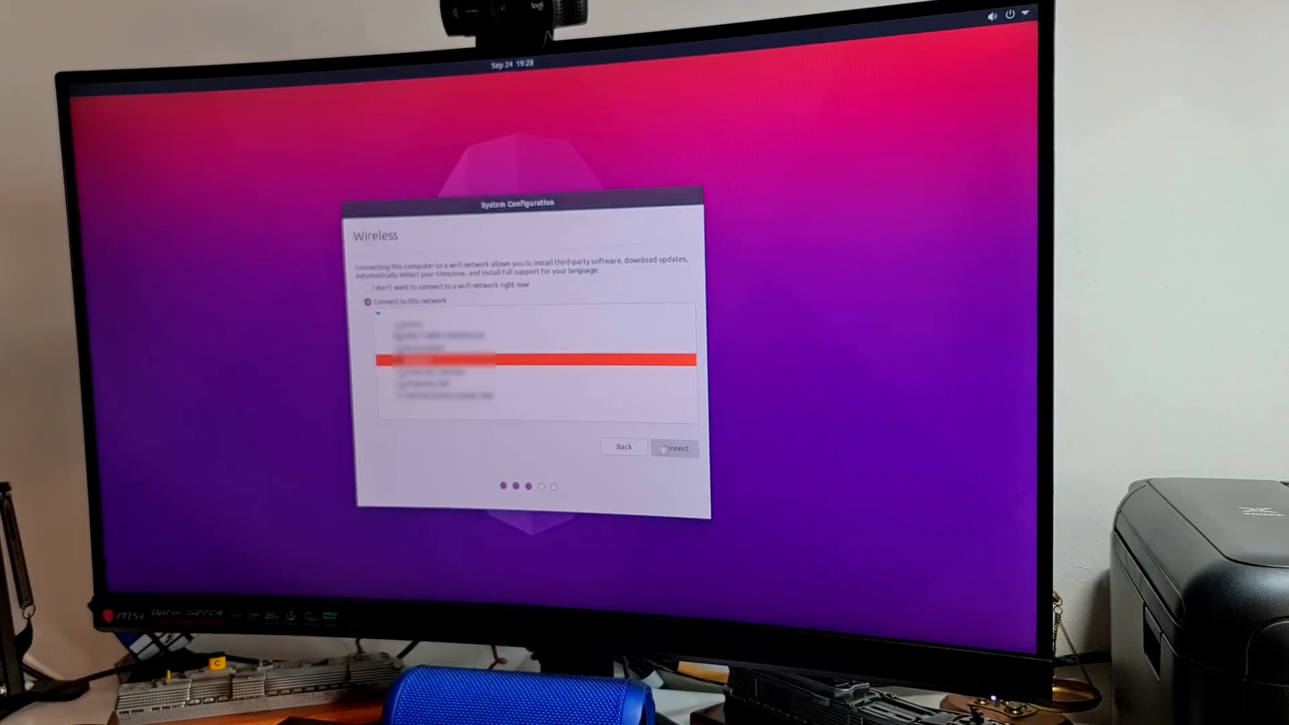
pyautogui.click(674, 448)
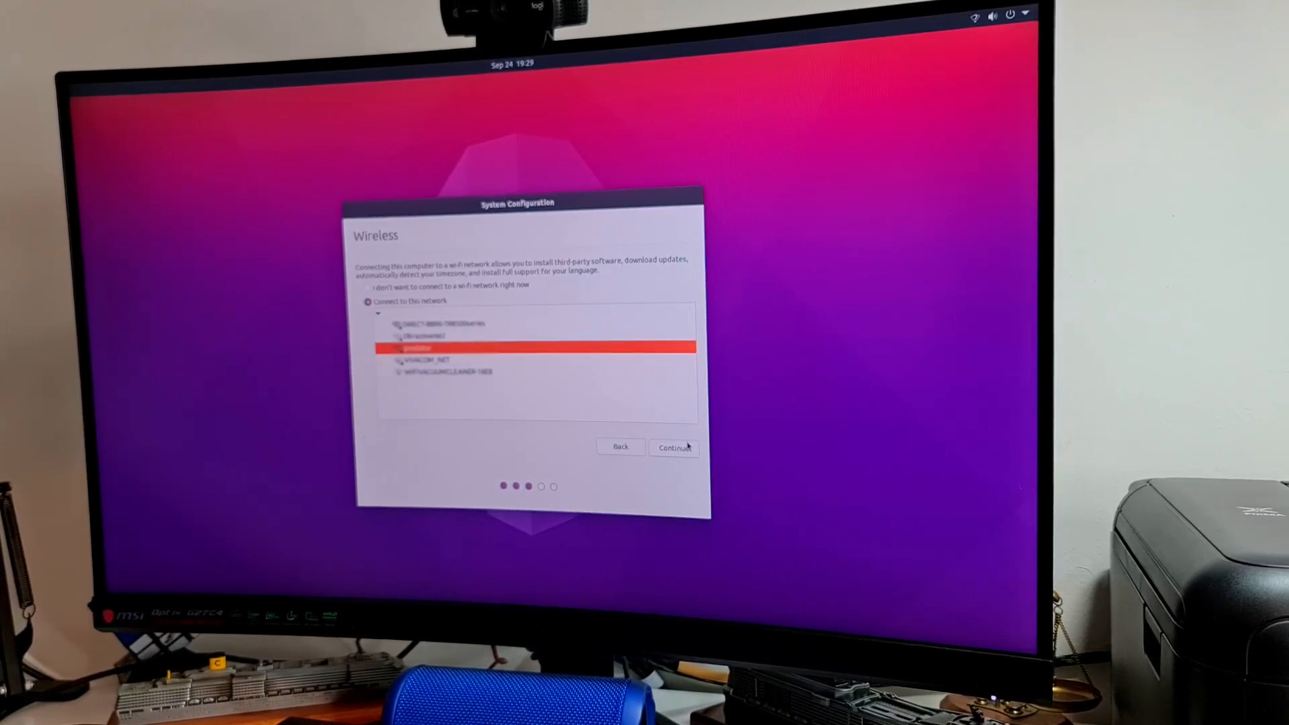
pyautogui.click(673, 447)
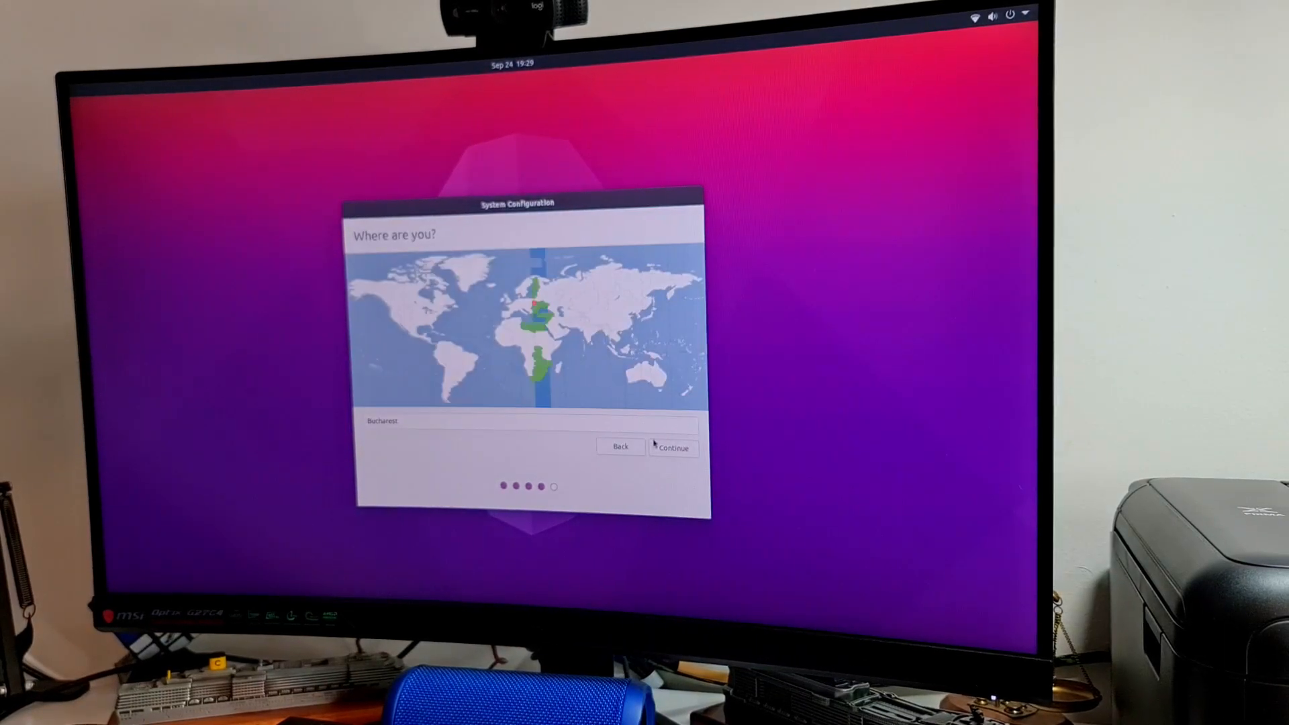
# Step: Accept Bucharest as the time zone
pyautogui.click(673, 448)
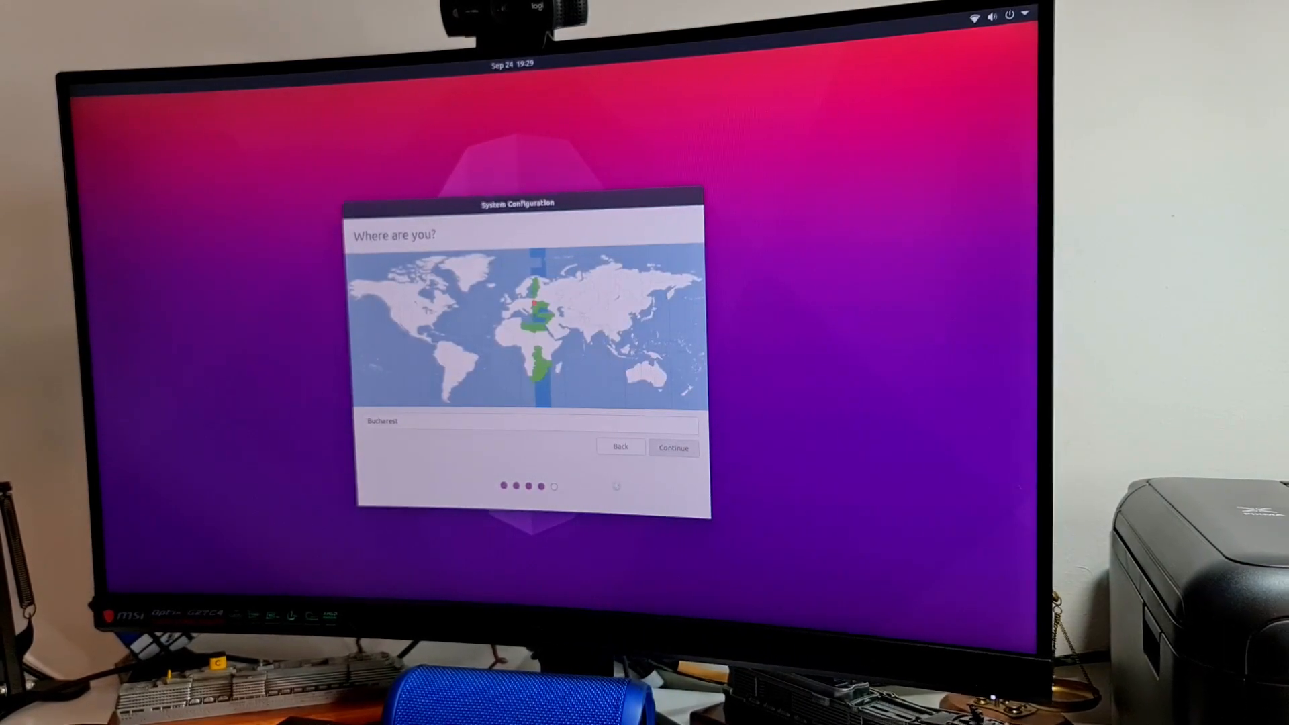
pyautogui.click(673, 447)
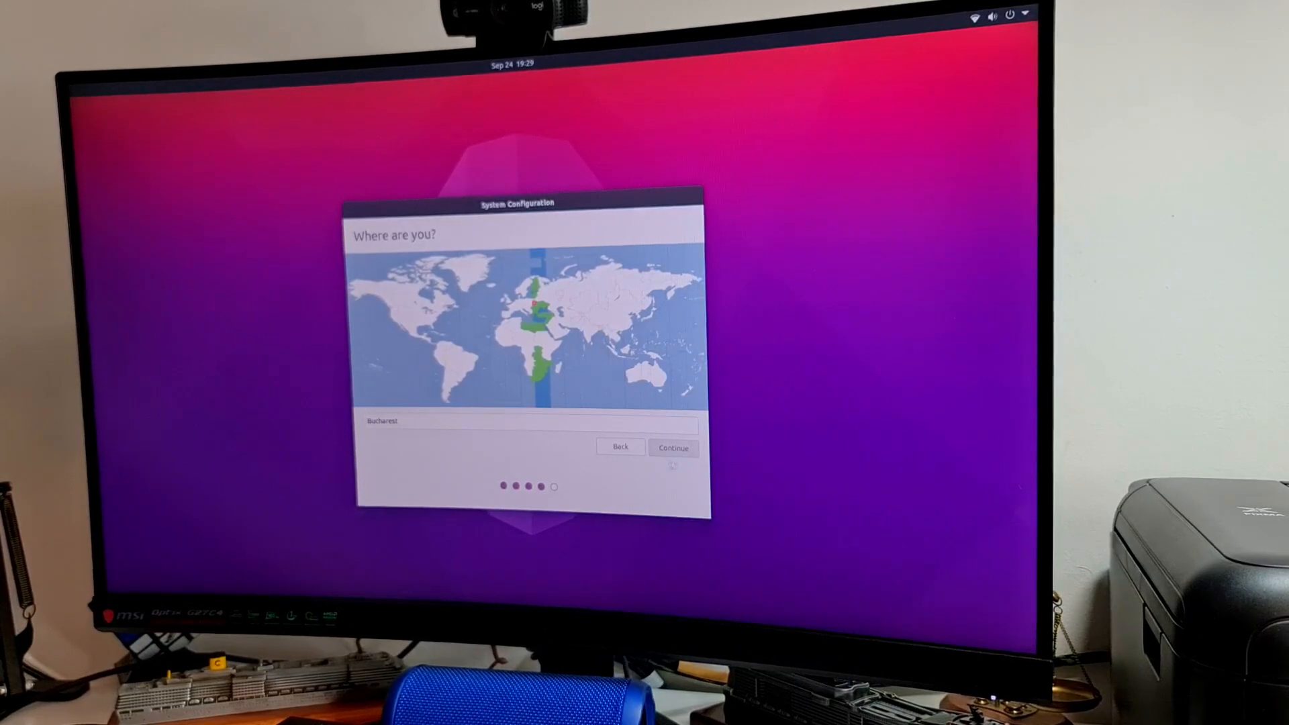
pyautogui.click(673, 447)
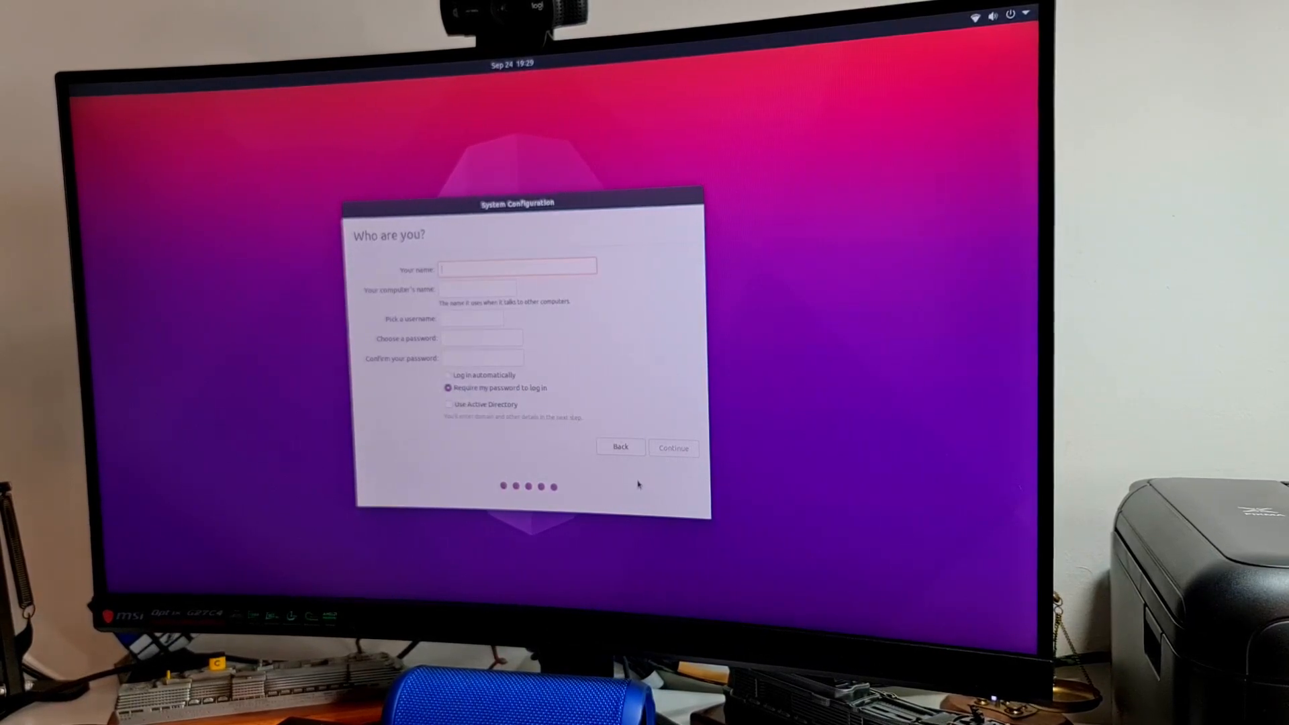
# Step: Create the user account with the name 'Giuse' and submit it
pyautogui.write('Giuseppe')
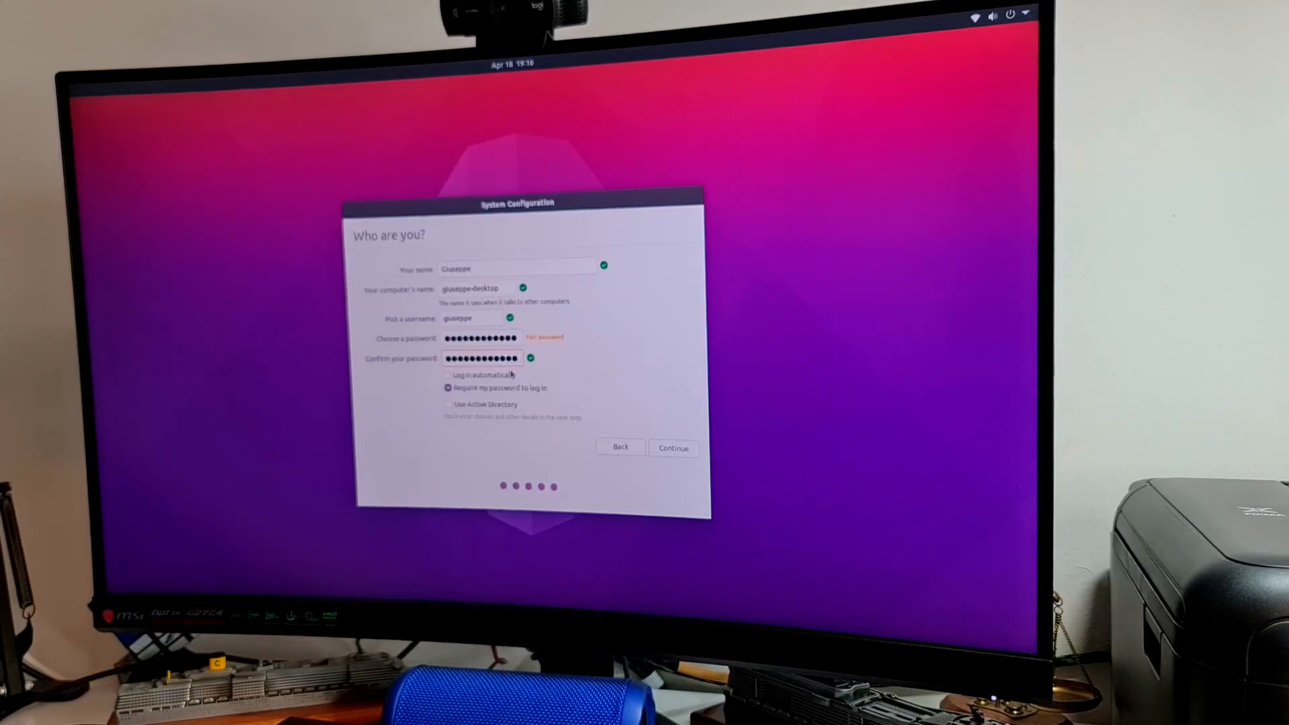
pyautogui.click(672, 447)
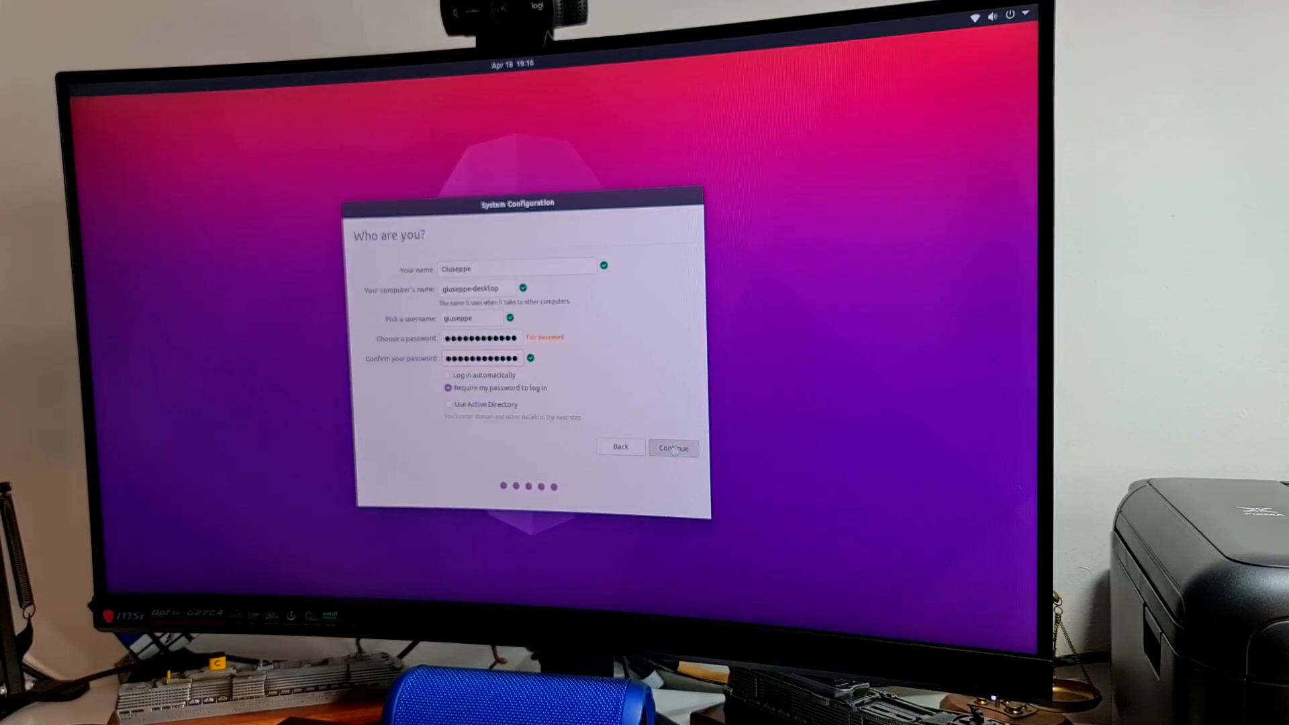
pyautogui.click(672, 447)
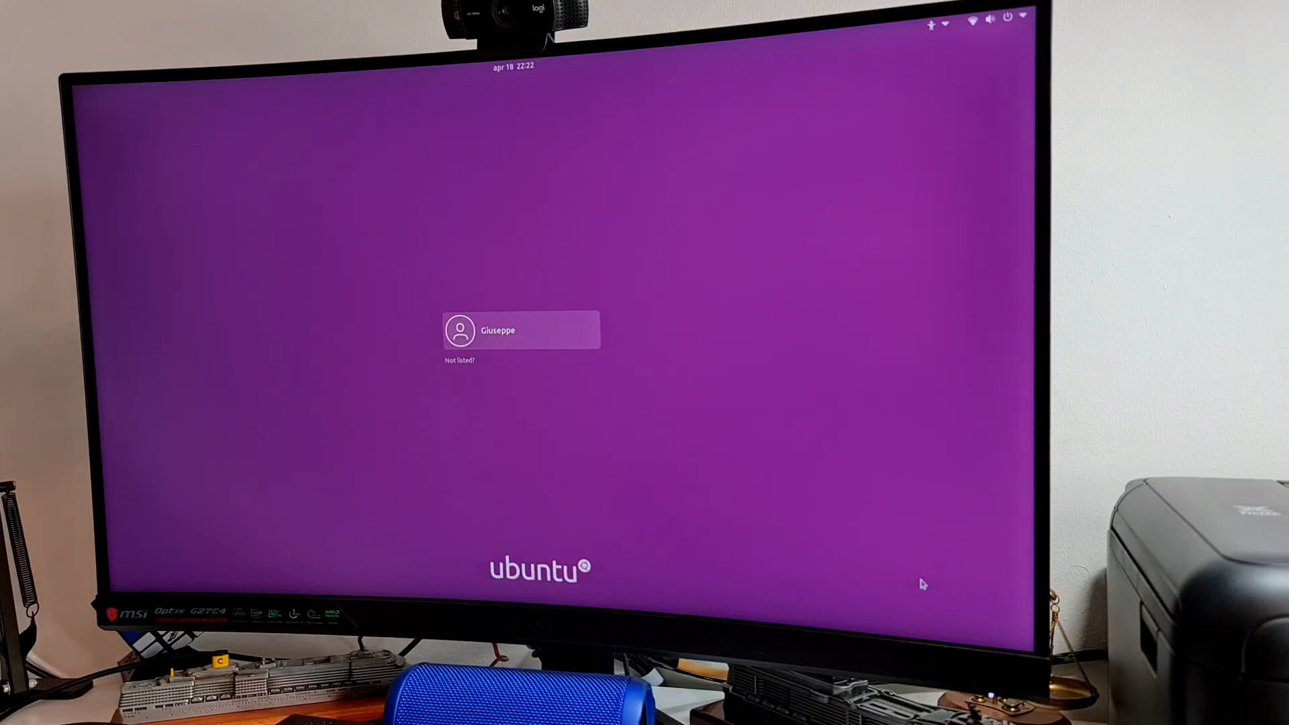
pyautogui.moveTo(677, 469)
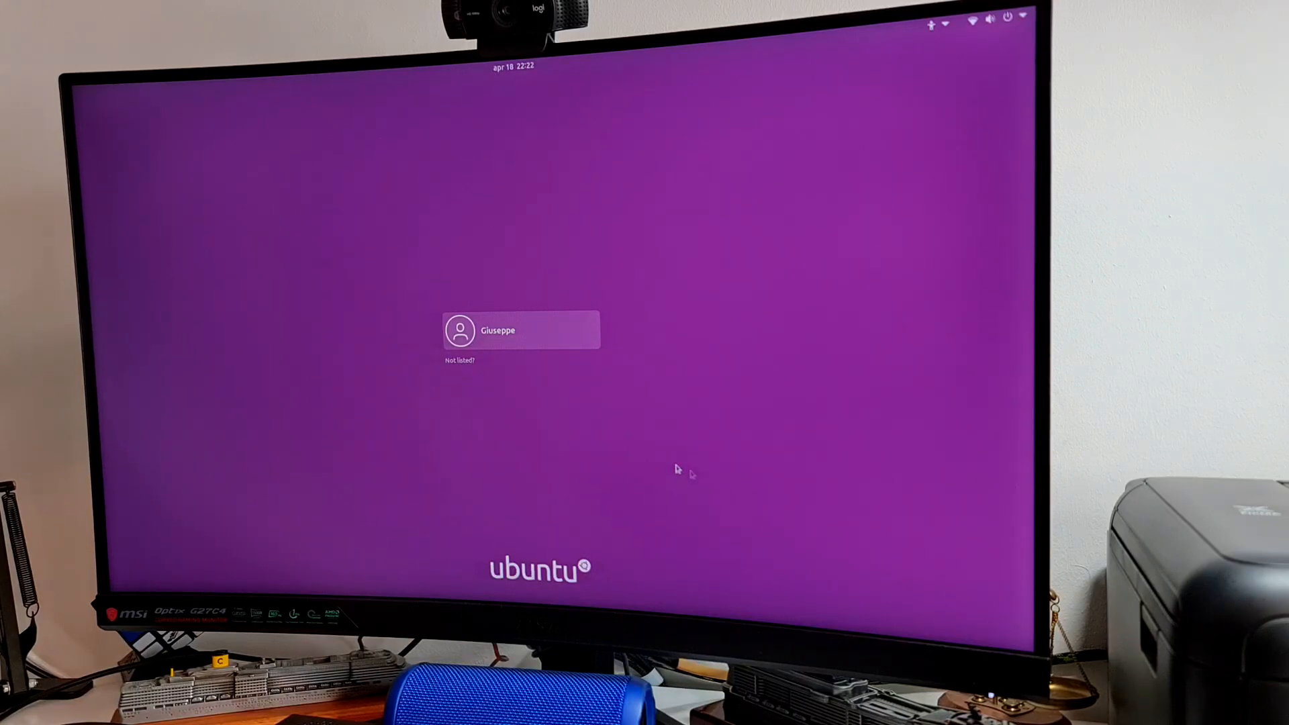
pyautogui.click(520, 329)
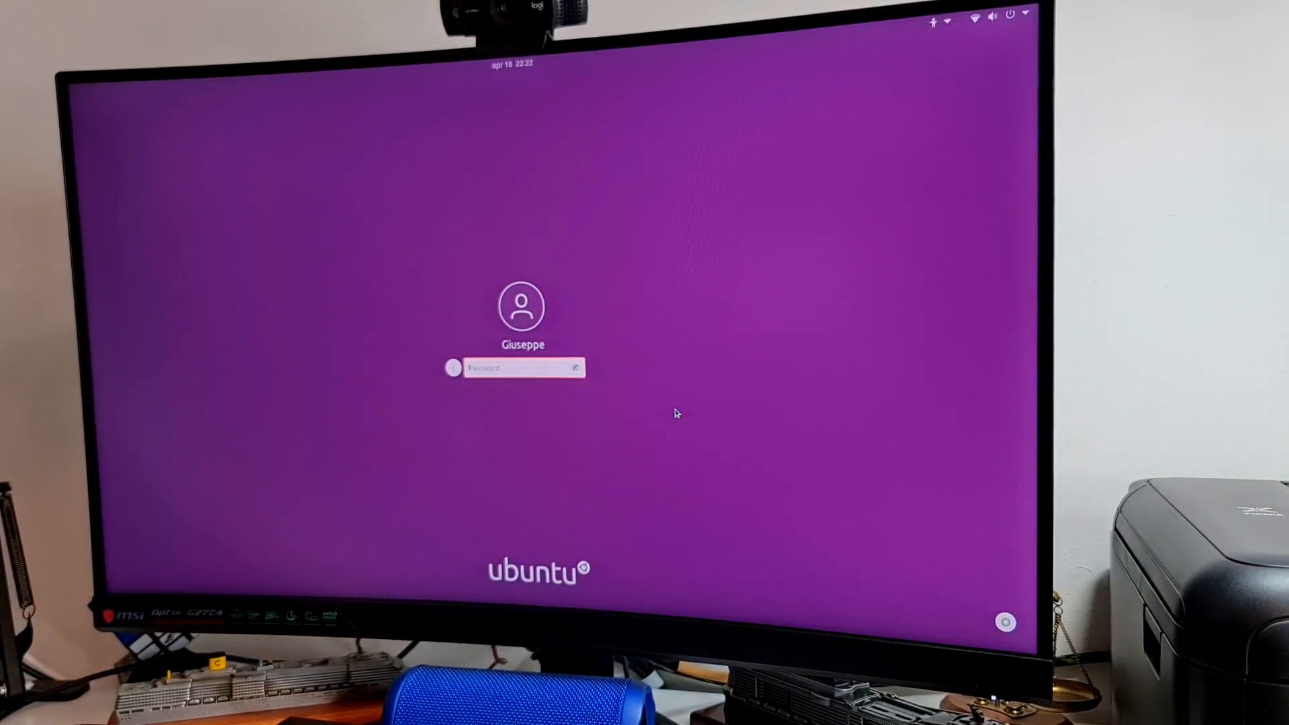
pyautogui.write('password')
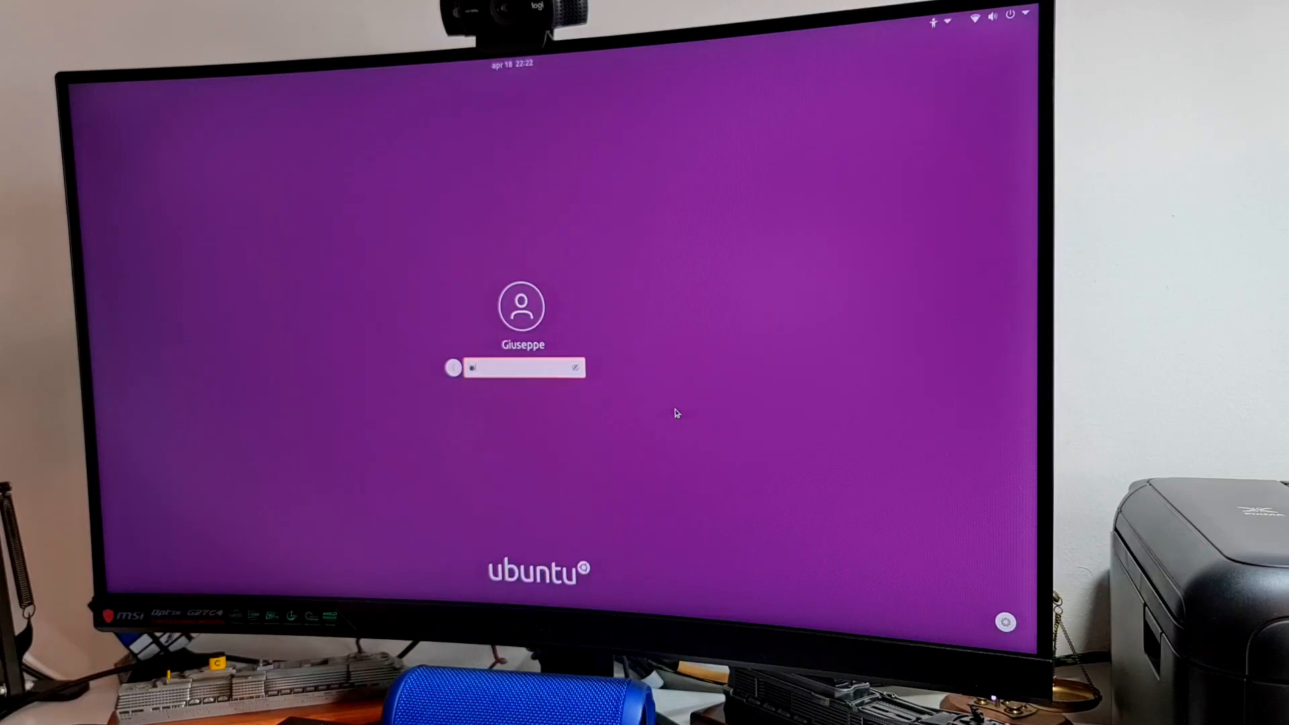
pyautogui.write('password')
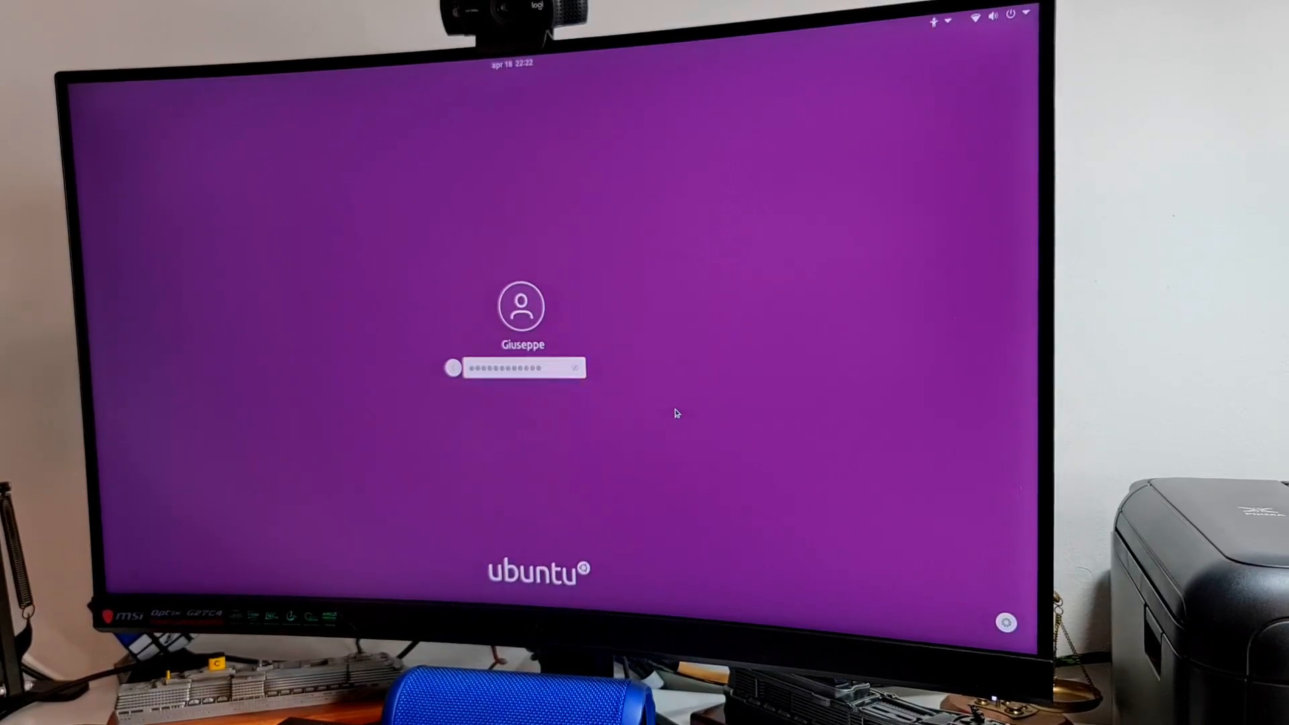
pyautogui.press('Return')
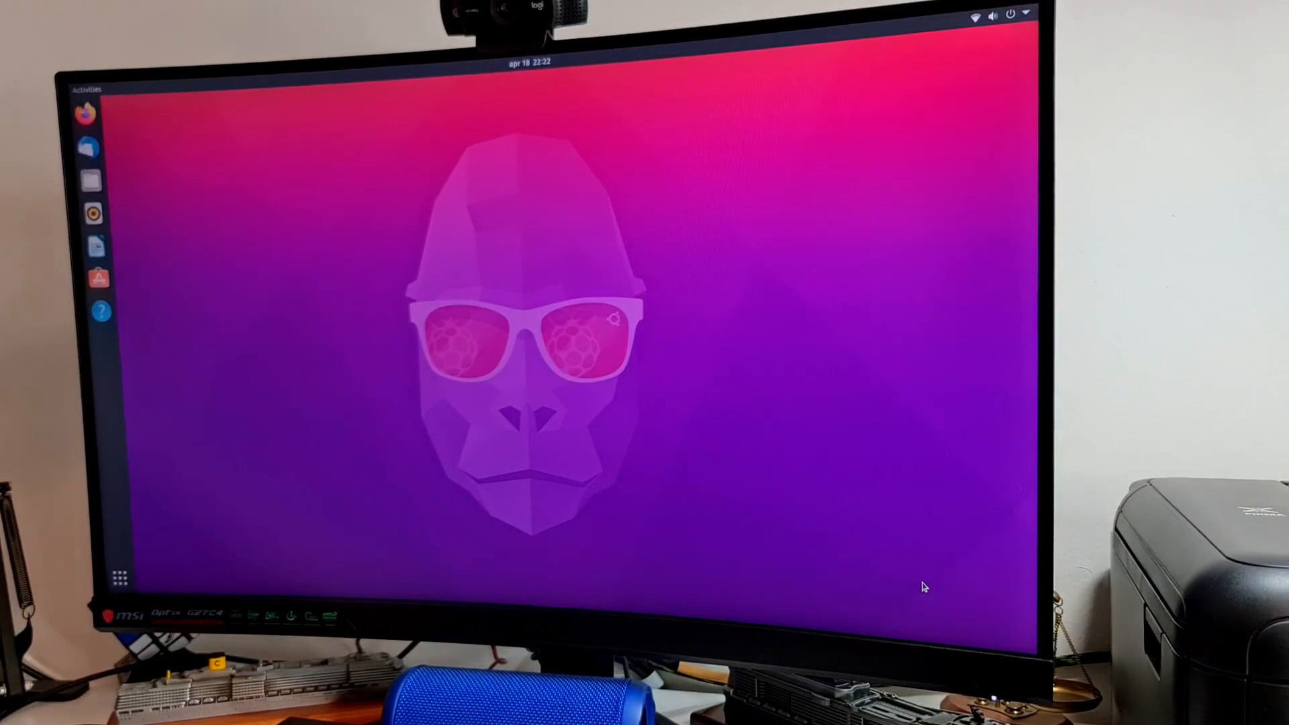